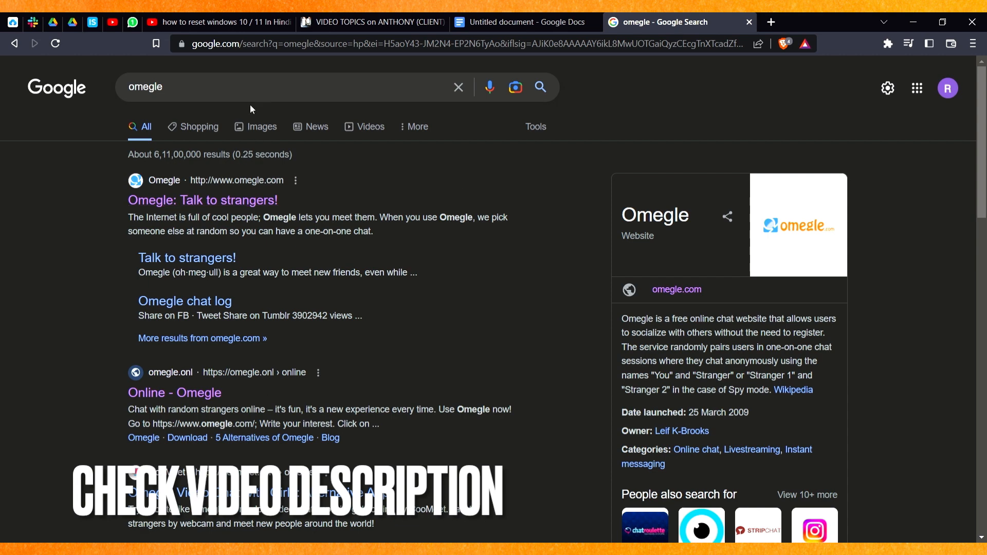
Open the 'Omegle: Talk to strangers!' result and start a video chat.
{"action": "left_click", "coordinate": [202, 199]}
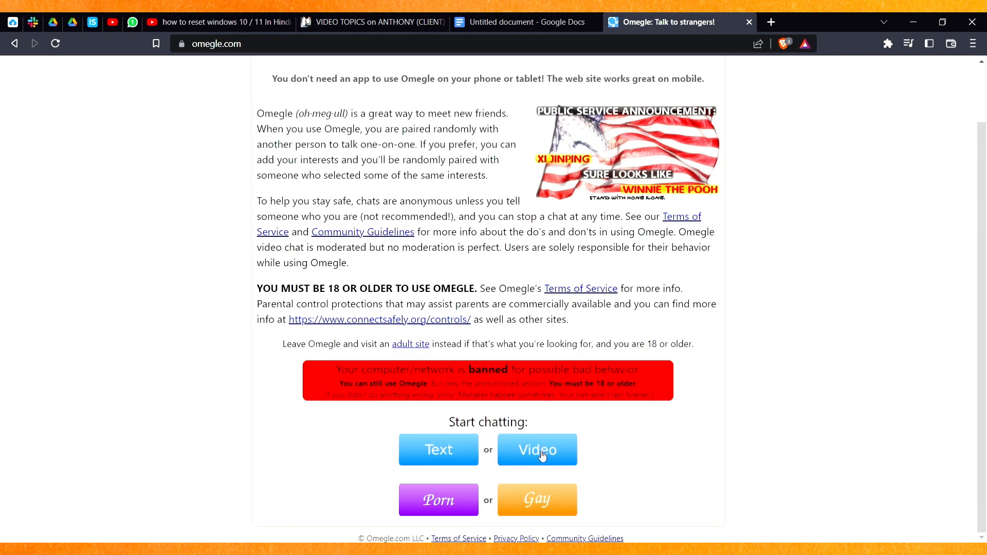
{"action": "left_click", "coordinate": [536, 449]}
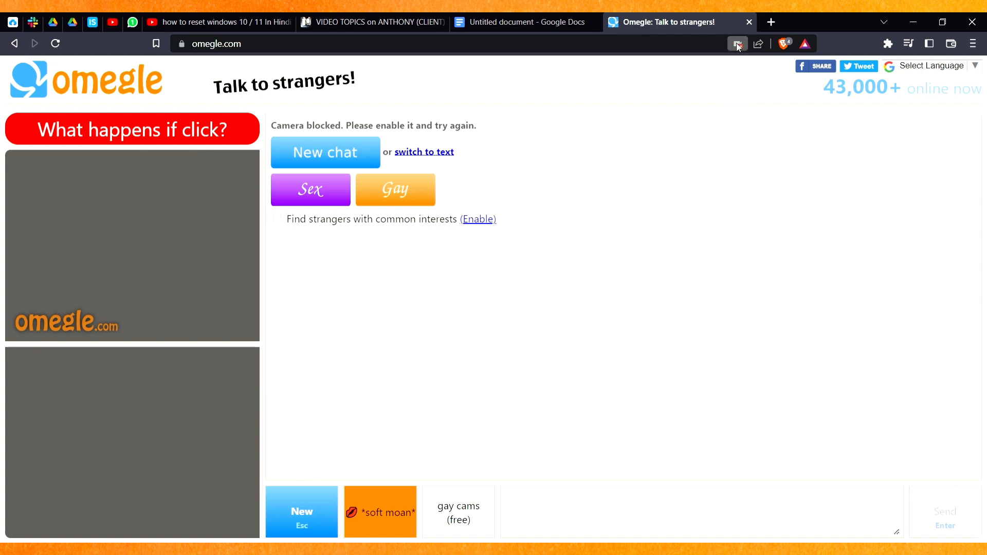
{"action": "mouse_move", "coordinate": [646, 188]}
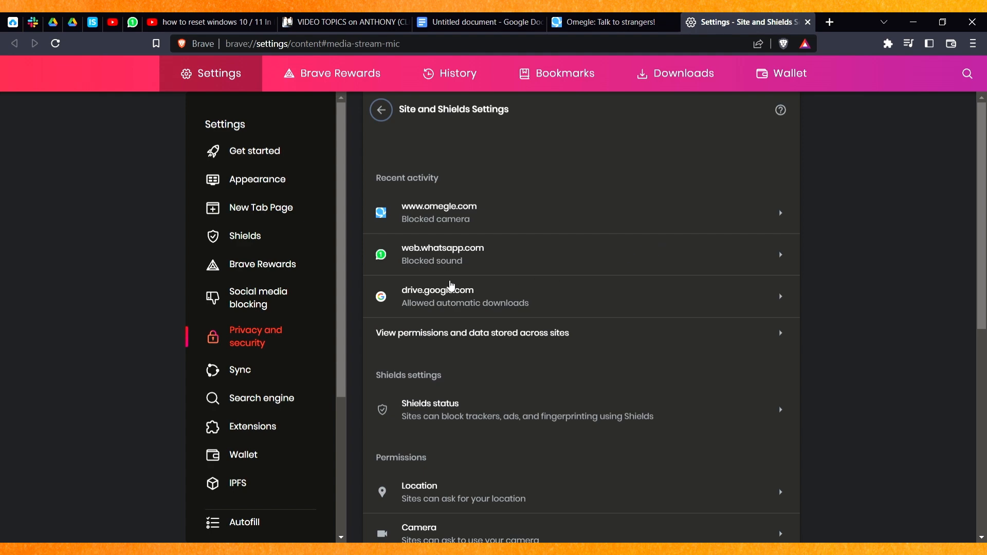
{"action": "scroll", "scroll_direction": "down", "scroll_amount": 3}
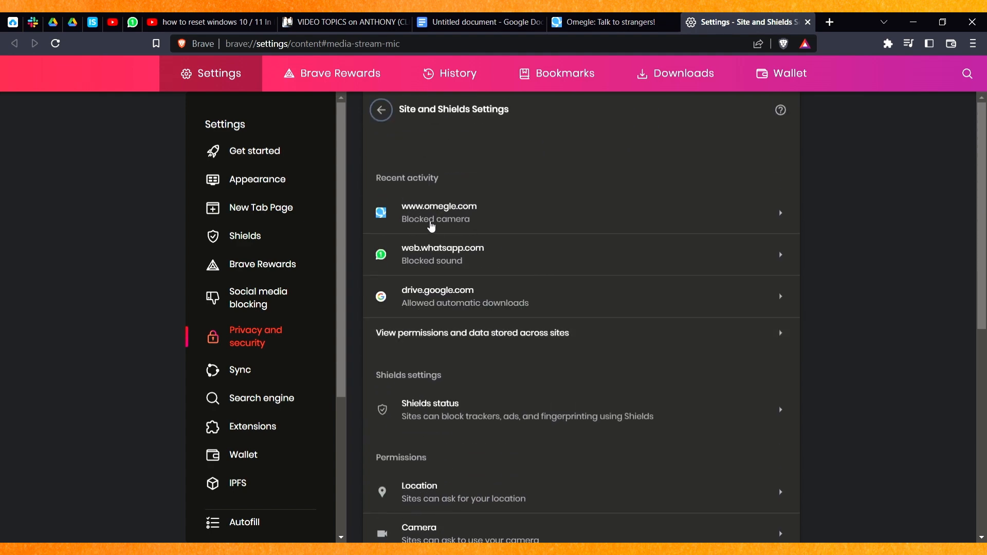
{"action": "mouse_move", "coordinate": [749, 220]}
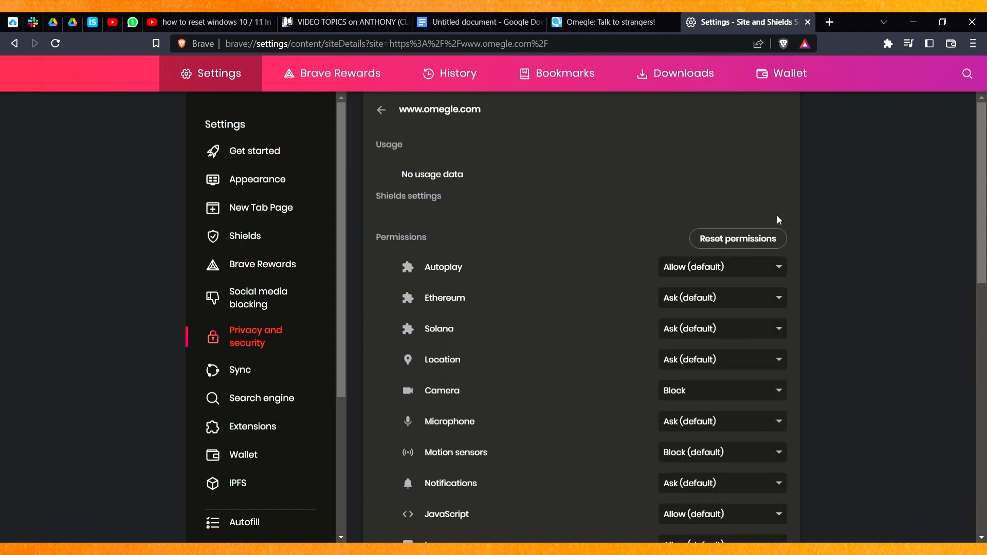
{"action": "scroll", "scroll_direction": "down", "scroll_amount": 3}
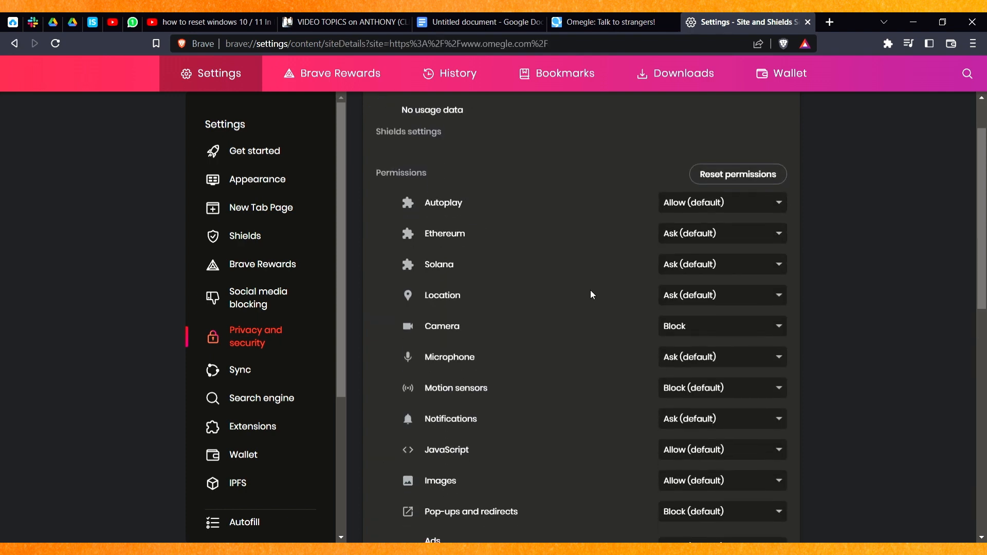
{"action": "scroll", "scroll_direction": "down", "scroll_amount": 3}
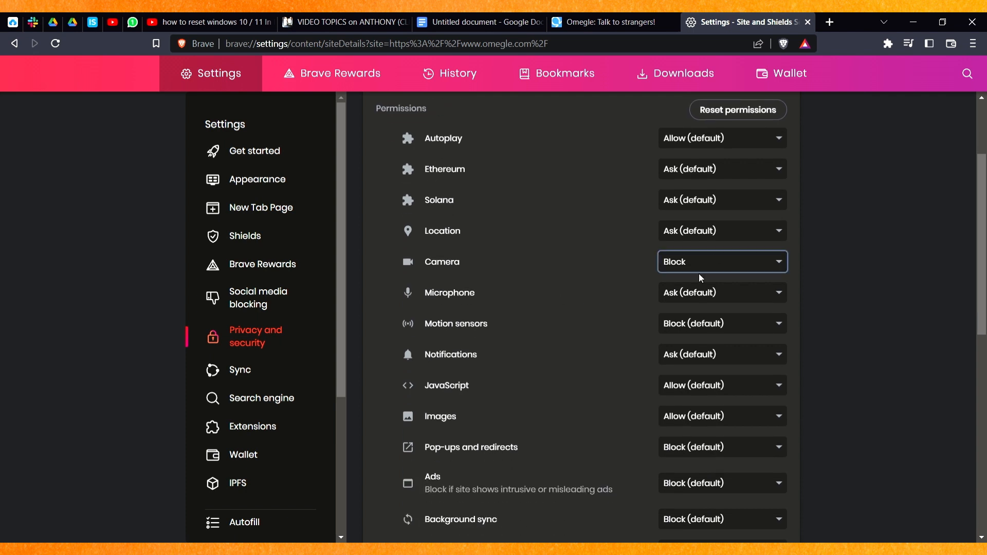
{"action": "left_click", "coordinate": [721, 261]}
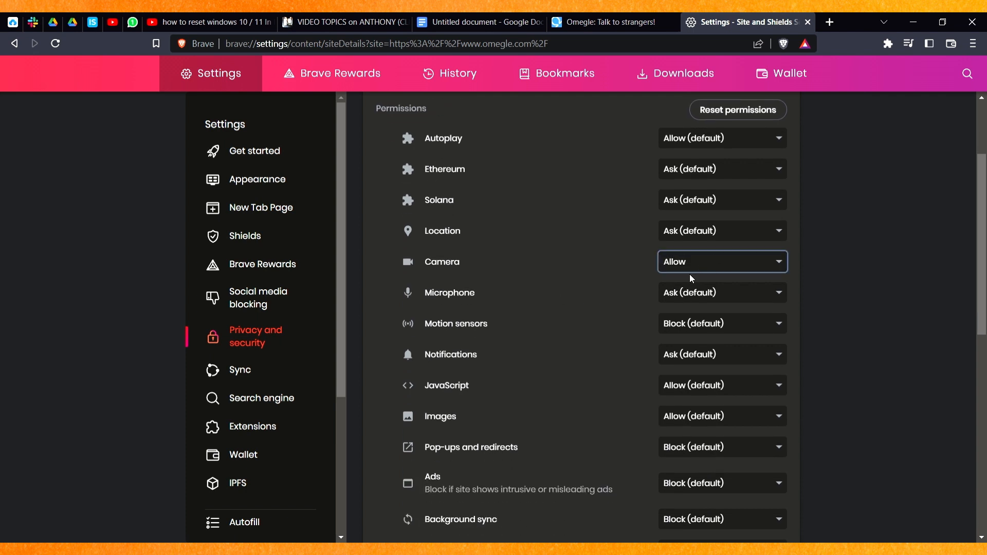
{"action": "left_click", "coordinate": [721, 262]}
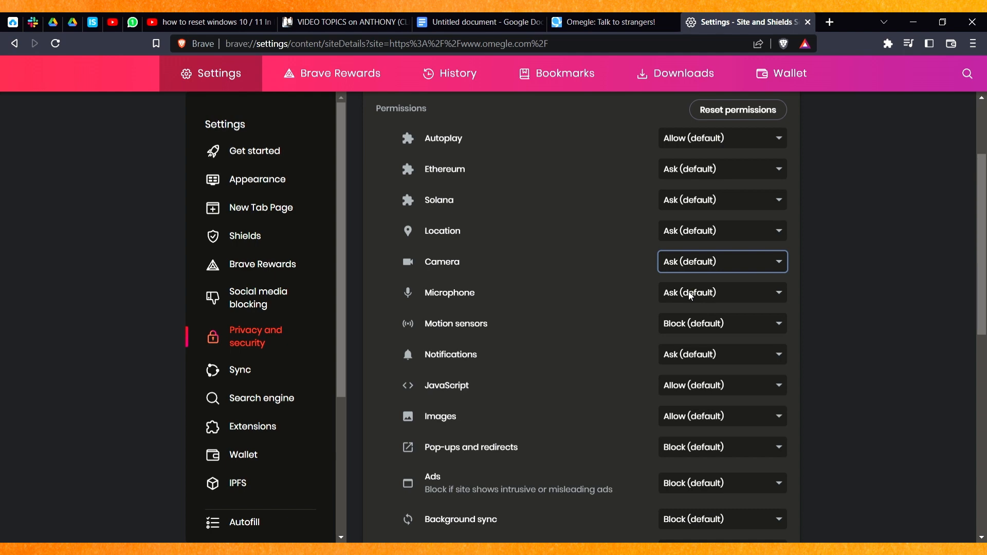
{"action": "left_click", "coordinate": [605, 22]}
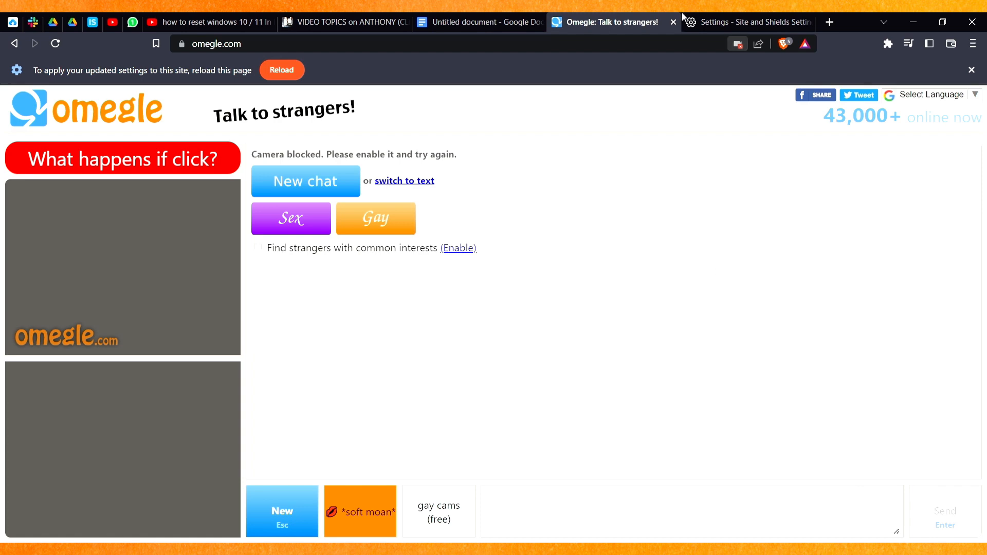
Check the Omegle chat page, then reopen omegle.com's site permissions in Settings.
{"action": "left_click", "coordinate": [745, 22]}
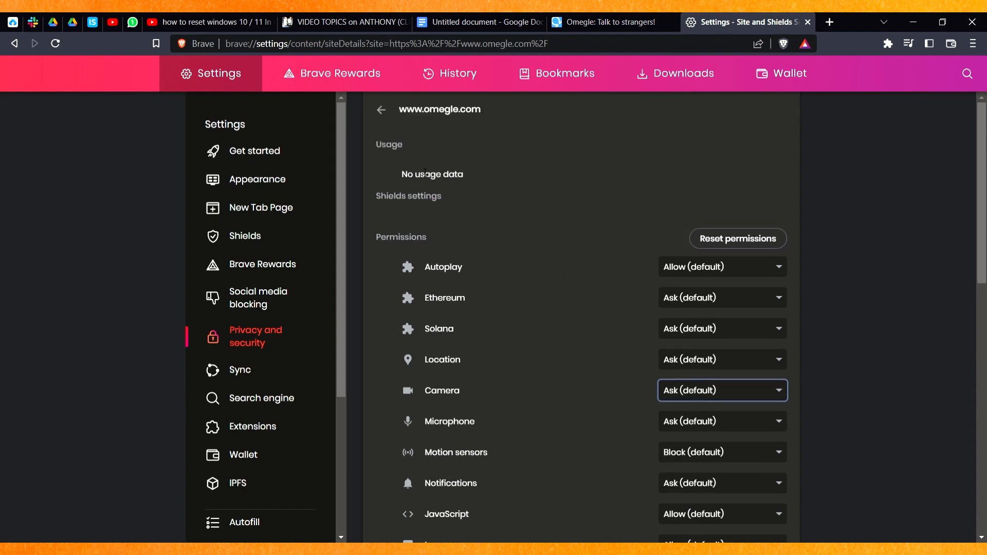
{"action": "scroll", "scroll_direction": "down", "scroll_amount": 3}
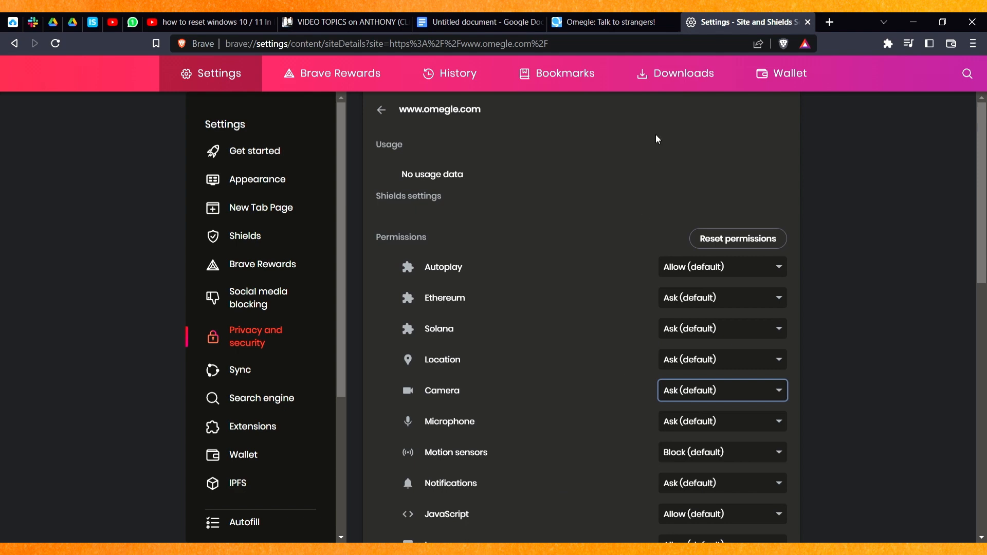
{"action": "left_click", "coordinate": [604, 22]}
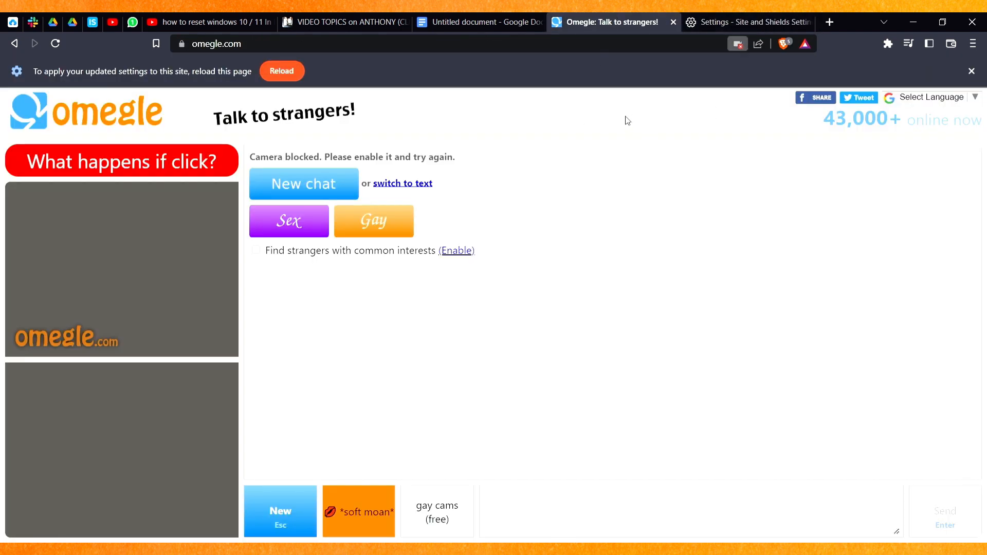
{"action": "mouse_move", "coordinate": [671, 260]}
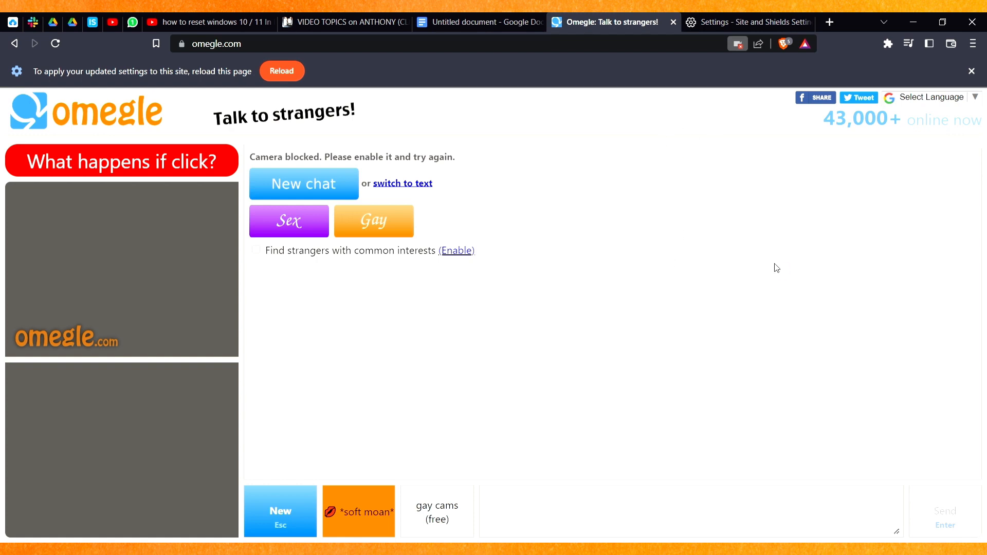
{"action": "mouse_move", "coordinate": [698, 165]}
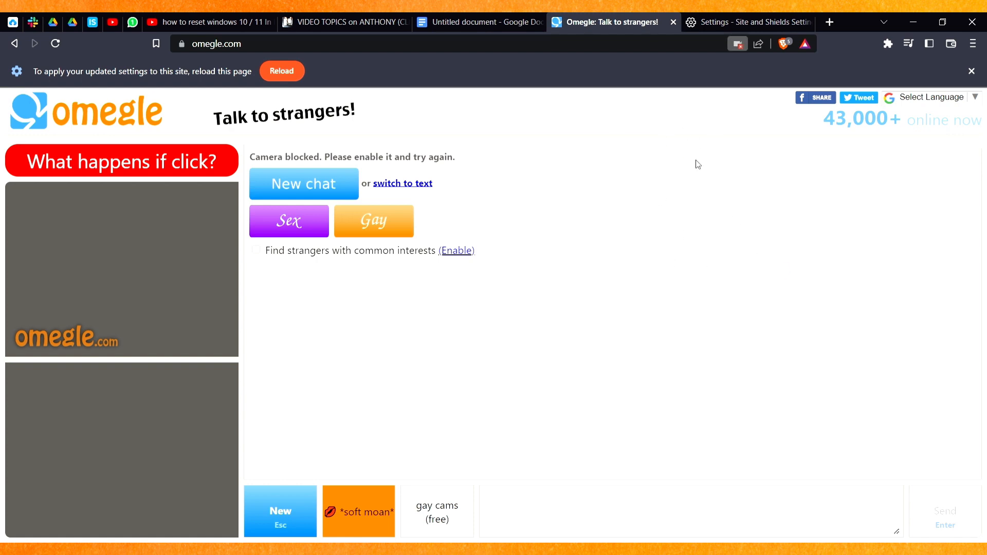
{"action": "left_click", "coordinate": [746, 22]}
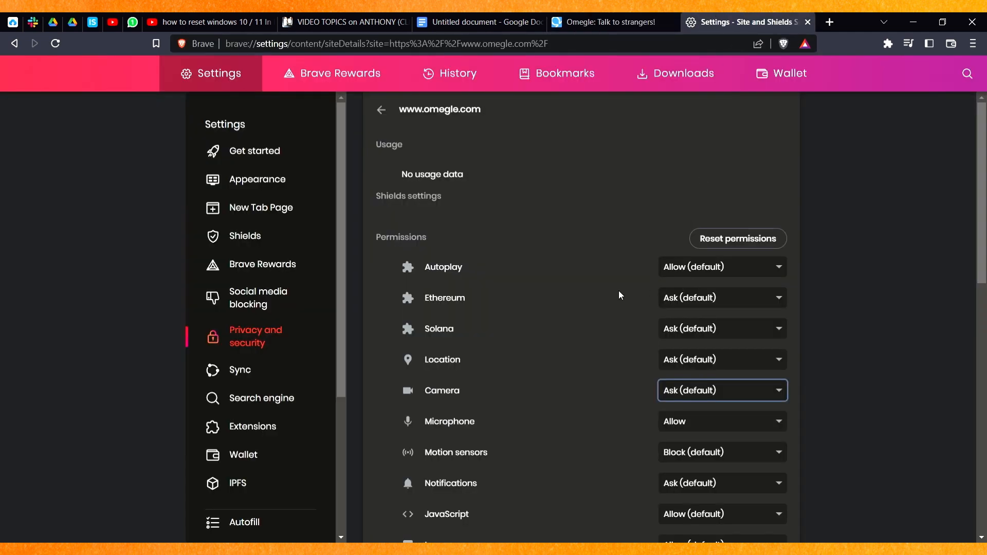
Reset omegle.com's permissions, confirm the reset, and close the old Omegle tab.
{"action": "left_click", "coordinate": [737, 238]}
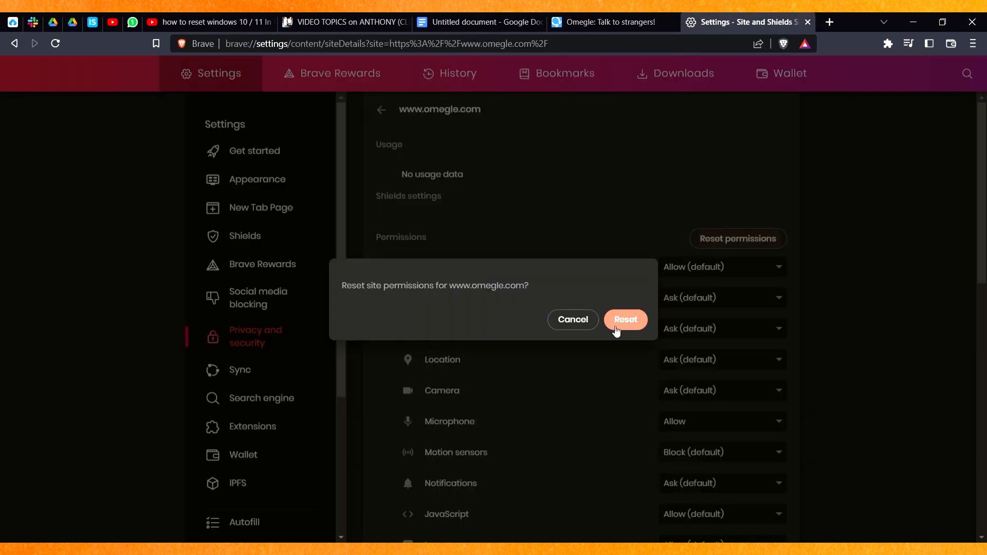
{"action": "left_click", "coordinate": [625, 320]}
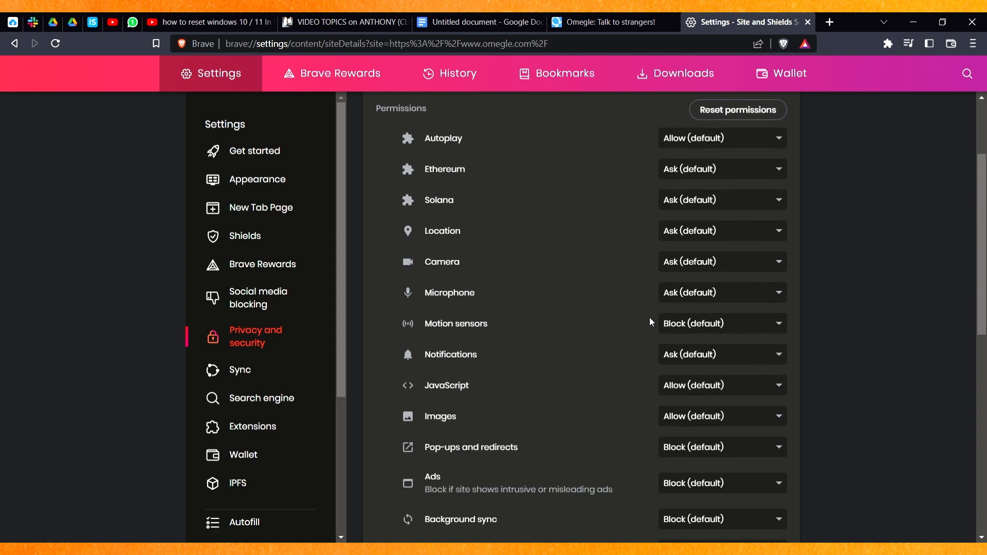
{"action": "left_click", "coordinate": [607, 22]}
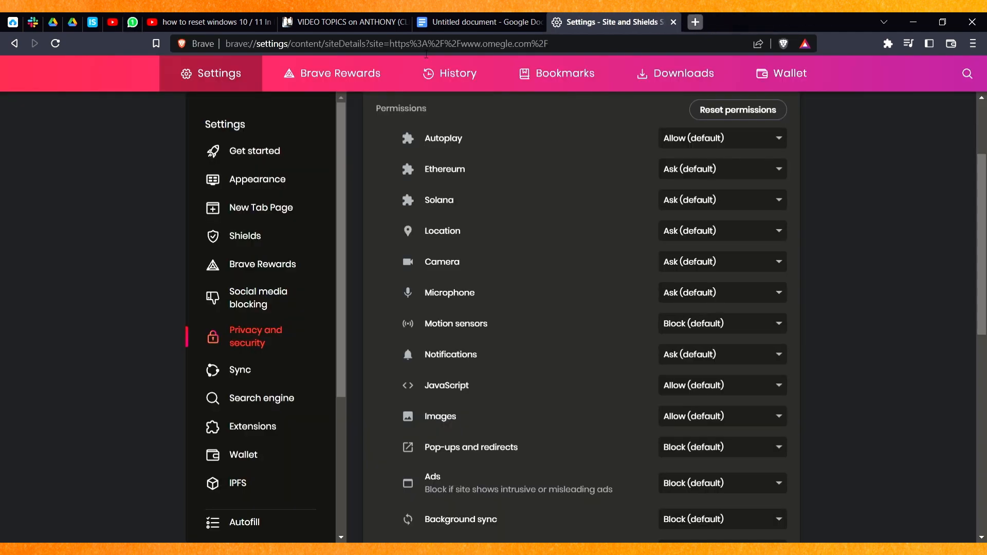
Google 'omegle' from a new tab and open the Omegle: Talk to strangers site.
{"action": "left_click", "coordinate": [693, 23]}
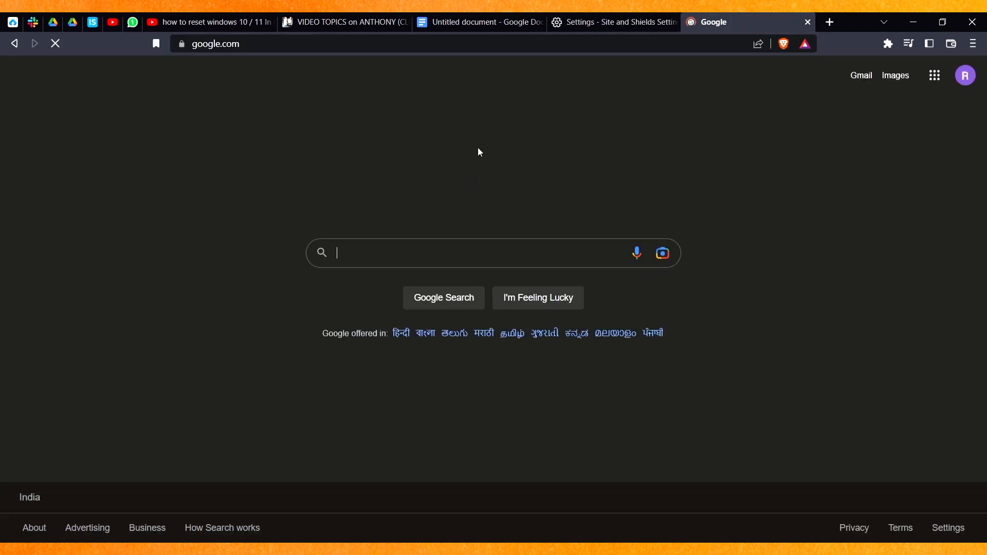
{"action": "type", "text": "omeg"}
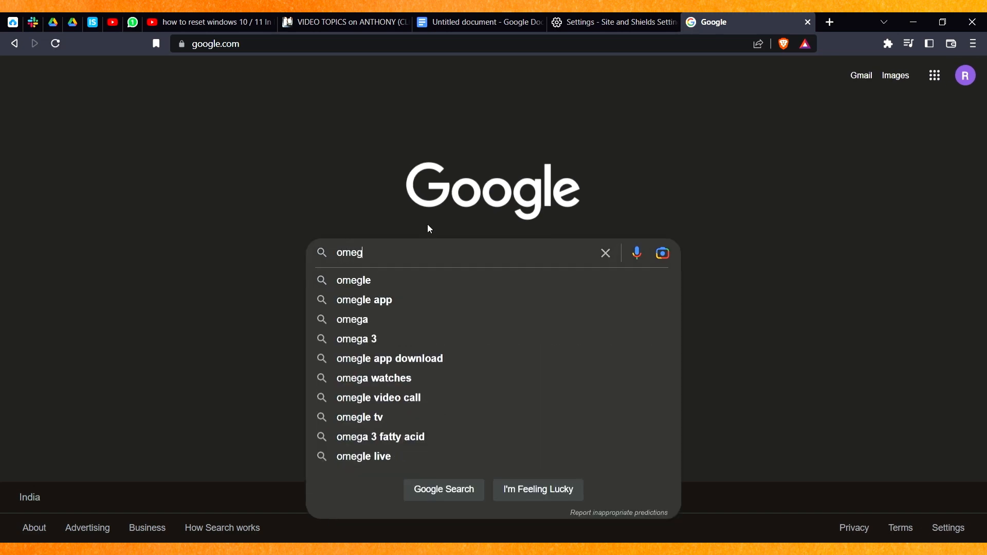
{"action": "left_click", "coordinate": [353, 280]}
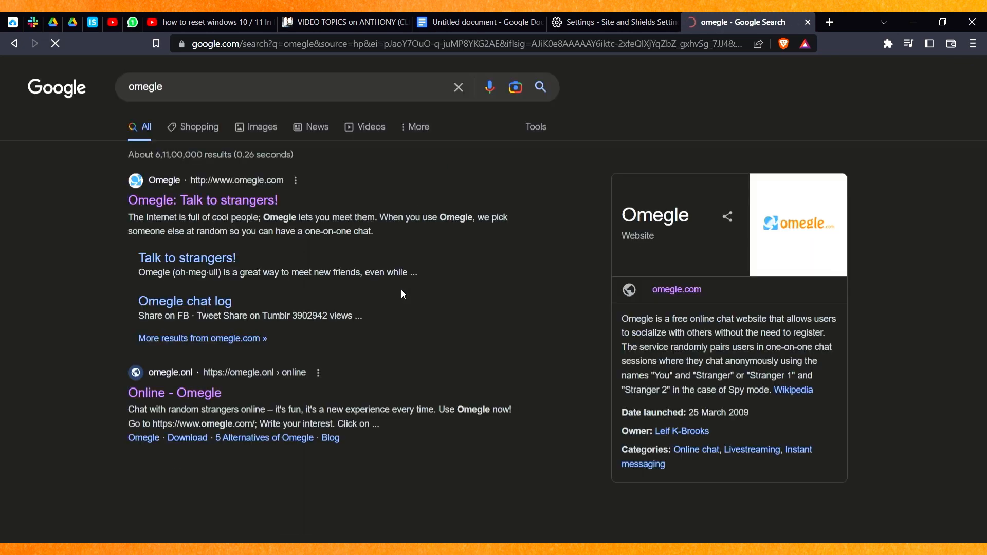
{"action": "left_click", "coordinate": [202, 200]}
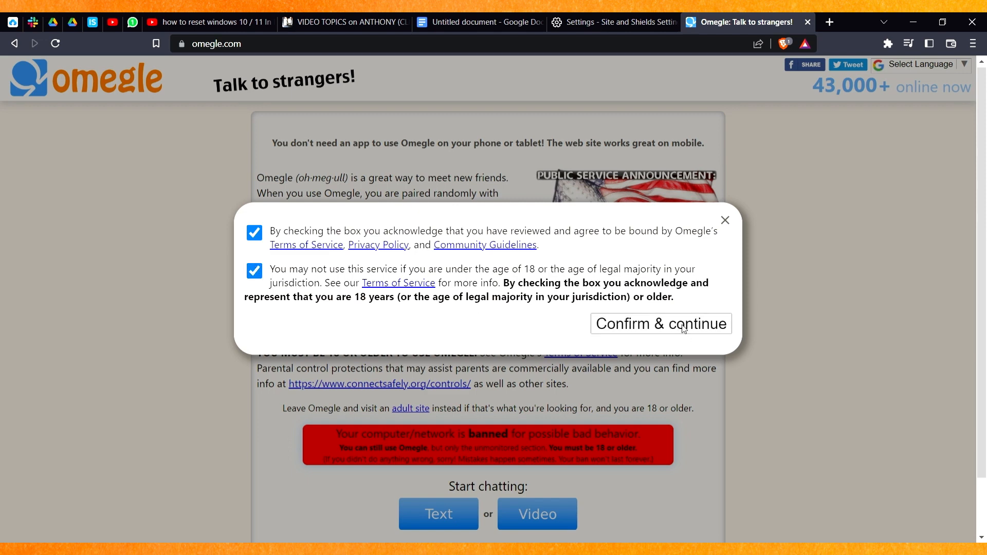
Confirm the terms agreement to start a video chat with a stranger.
{"action": "left_click", "coordinate": [660, 323]}
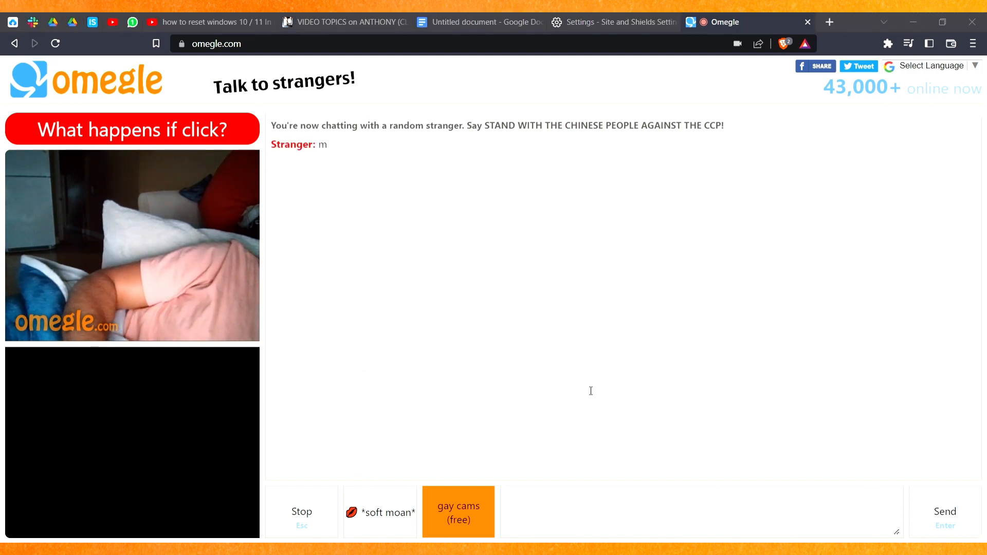
{"action": "mouse_move", "coordinate": [628, 381]}
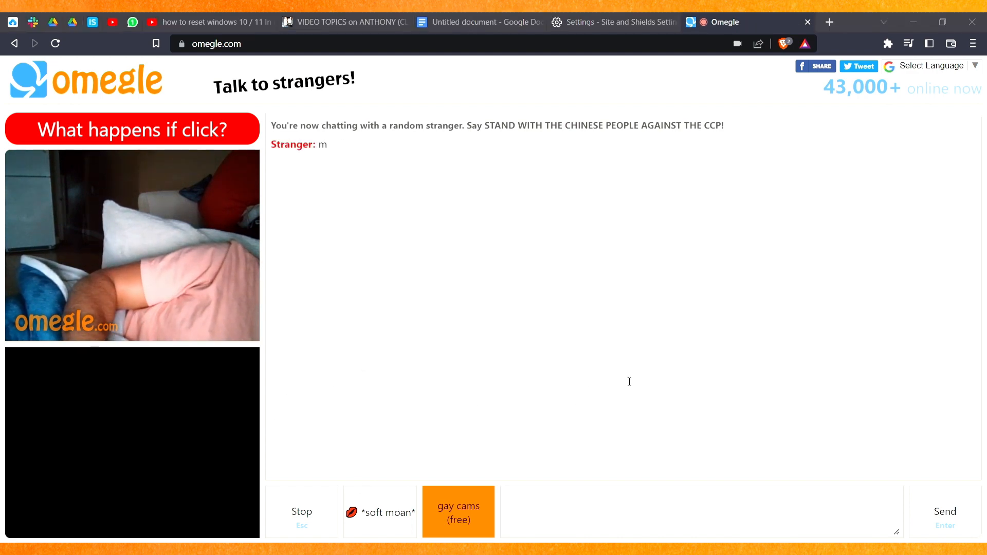